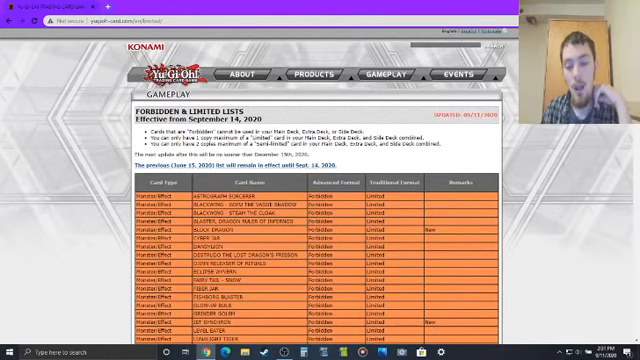
pyautogui.scroll(-3)
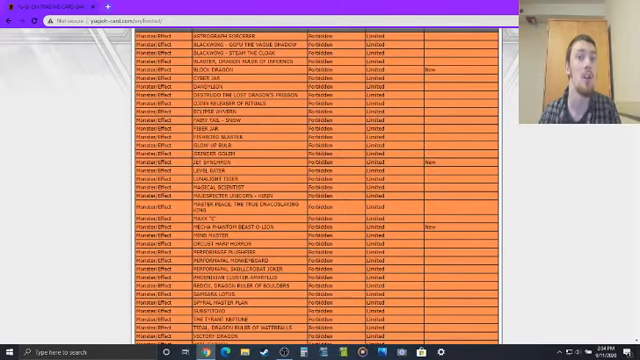
pyautogui.scroll(-3)
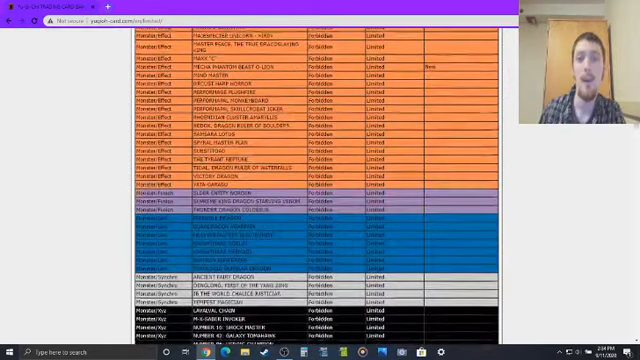
pyautogui.scroll(-3)
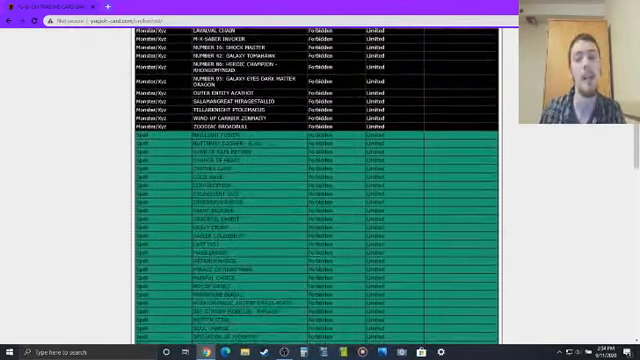
pyautogui.scroll(-3)
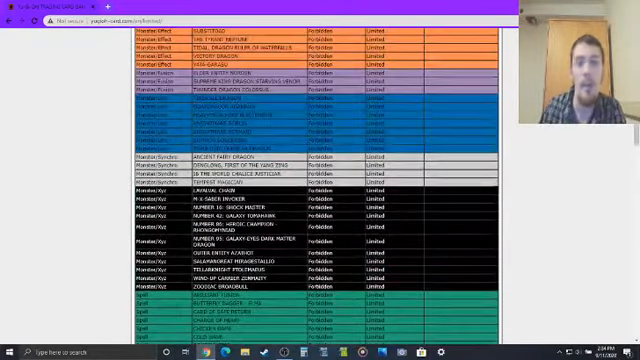
pyautogui.scroll(3)
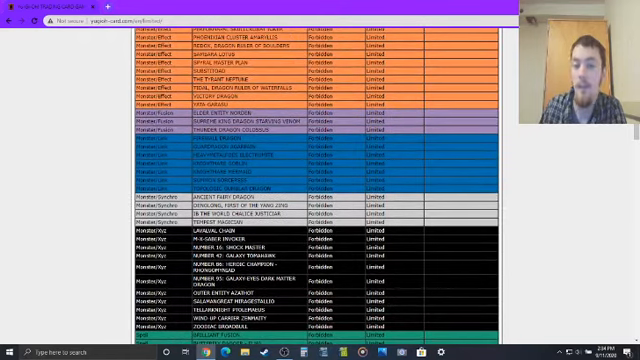
pyautogui.scroll(3)
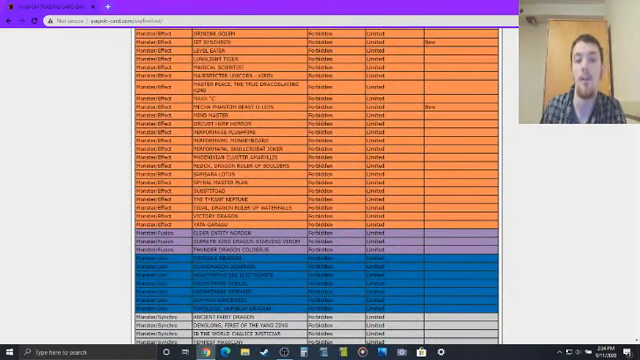
pyautogui.scroll(-3)
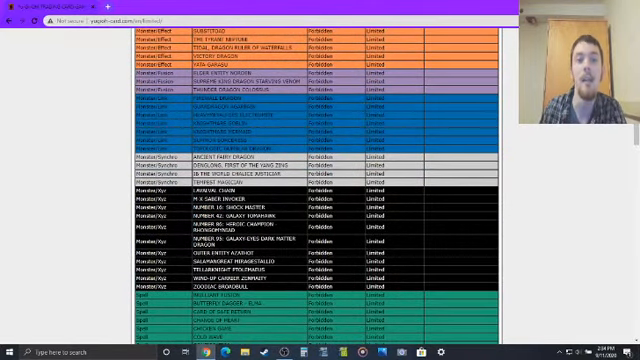
pyautogui.scroll(-3)
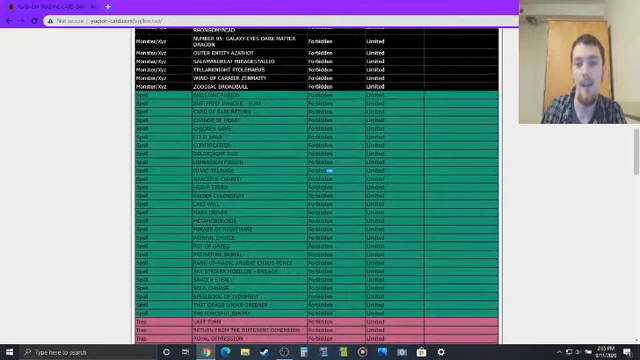
pyautogui.scroll(-3)
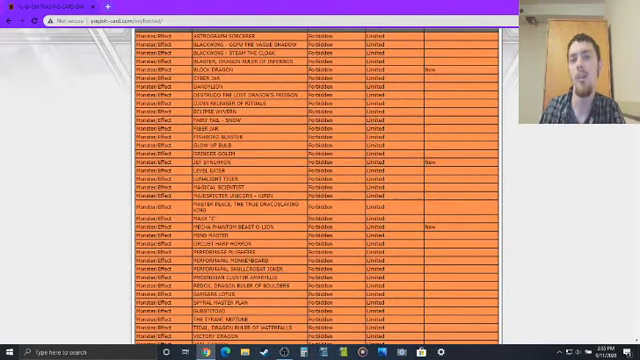
pyautogui.scroll(-3)
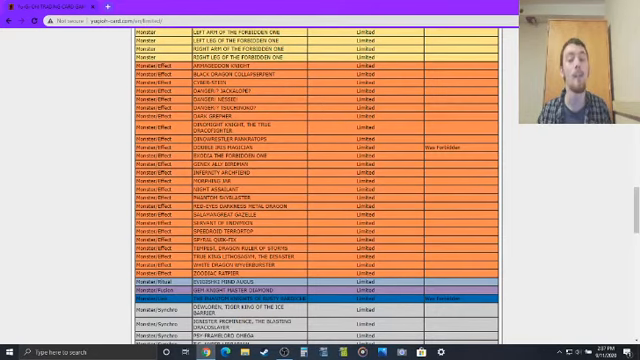
pyautogui.scroll(-3)
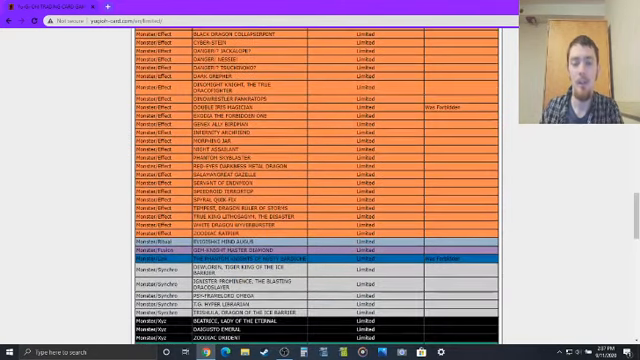
pyautogui.scroll(-3)
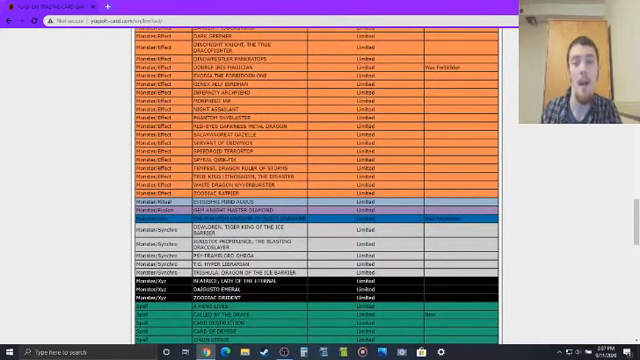
pyautogui.scroll(-3)
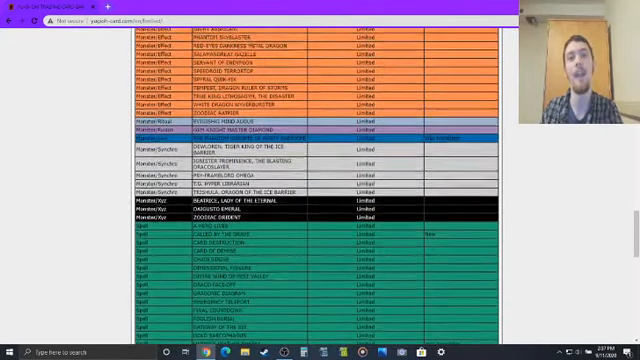
pyautogui.scroll(-3)
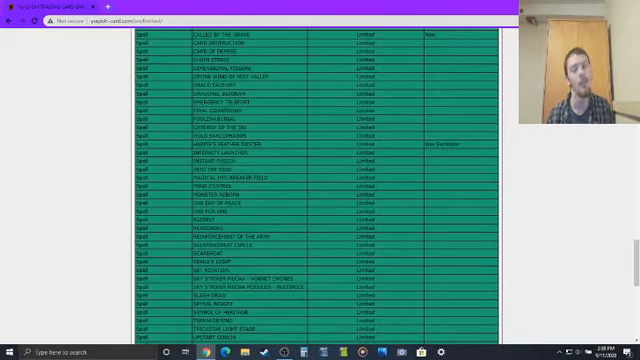
pyautogui.scroll(-3)
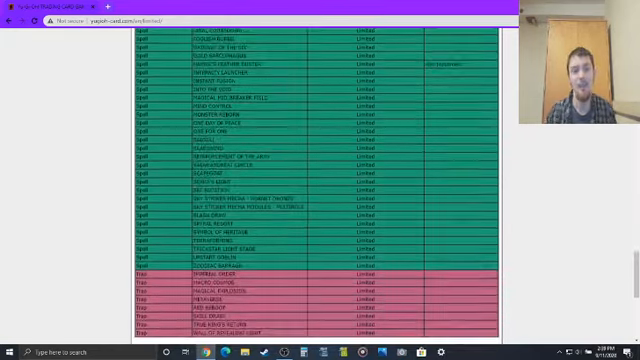
pyautogui.scroll(-3)
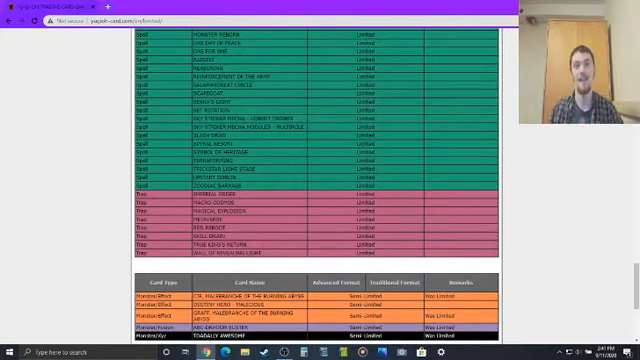
pyautogui.scroll(-3)
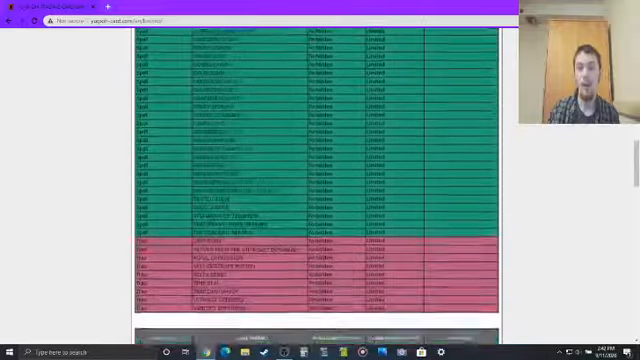
pyautogui.scroll(3)
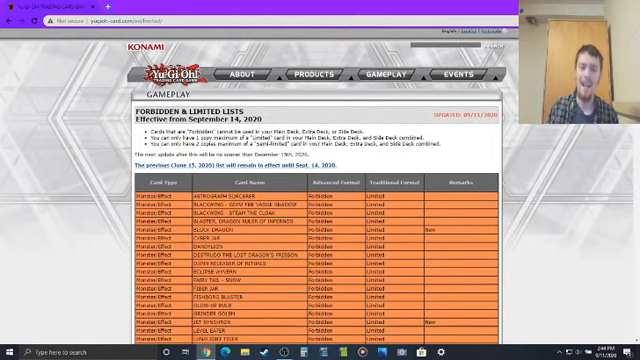
pyautogui.scroll(-3)
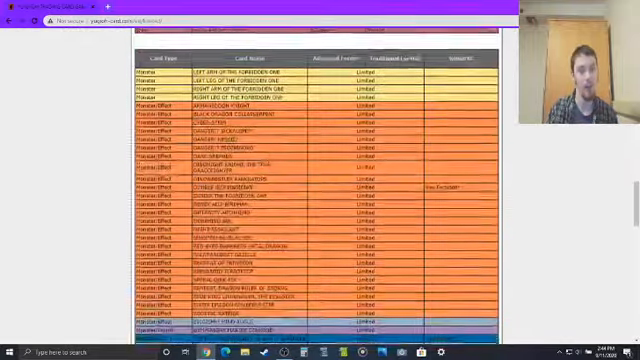
pyautogui.scroll(-3)
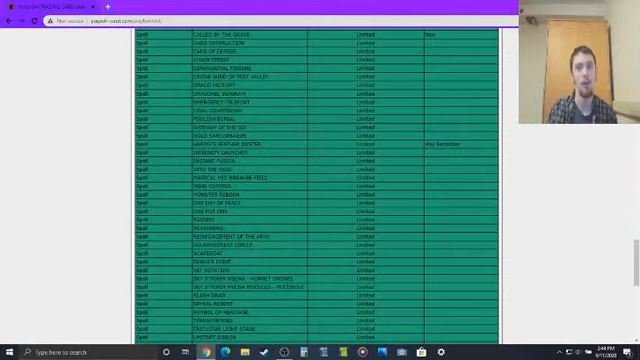